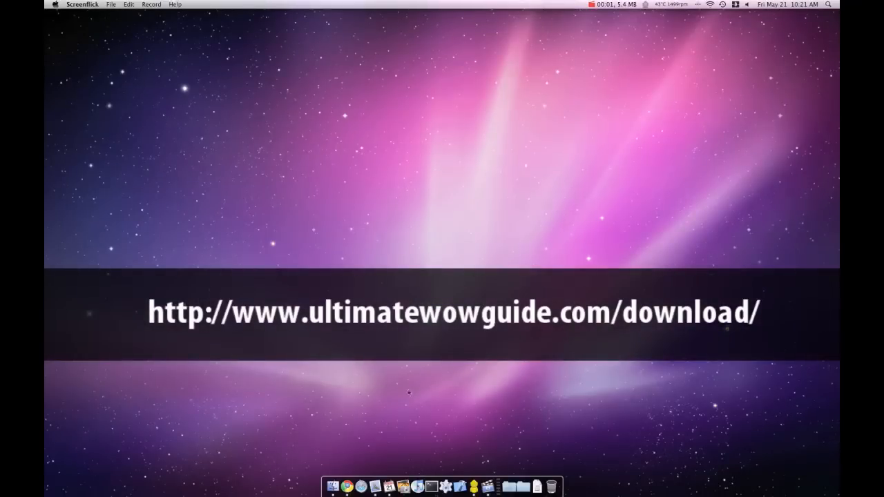
- Launch Safari from the Dock so its Apple start page appears
{"action": "left_click", "coordinate": [346, 486]}
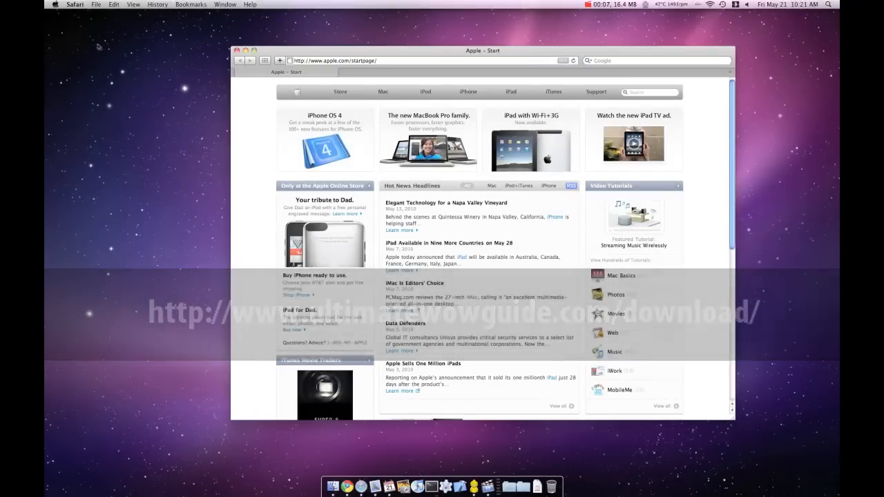
- Untick "Open 'safe' files after downloading" in Safari's General preferences
{"action": "left_click", "coordinate": [74, 4]}
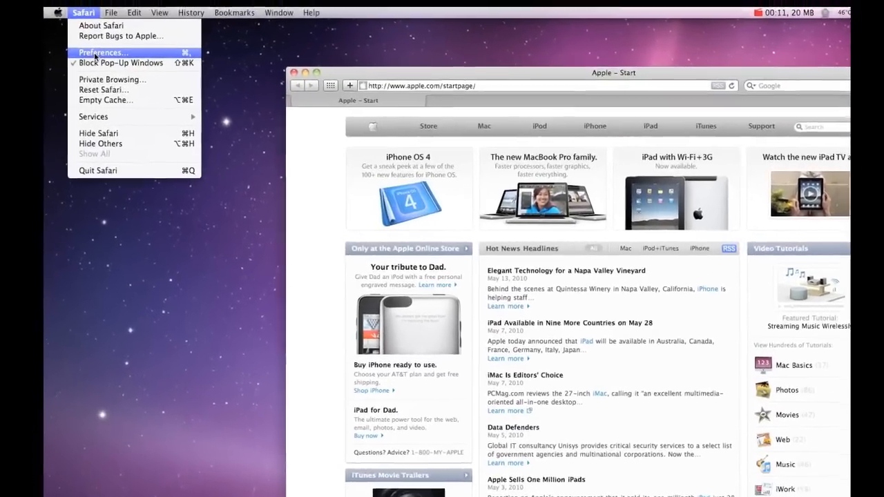
{"action": "left_click", "coordinate": [102, 53]}
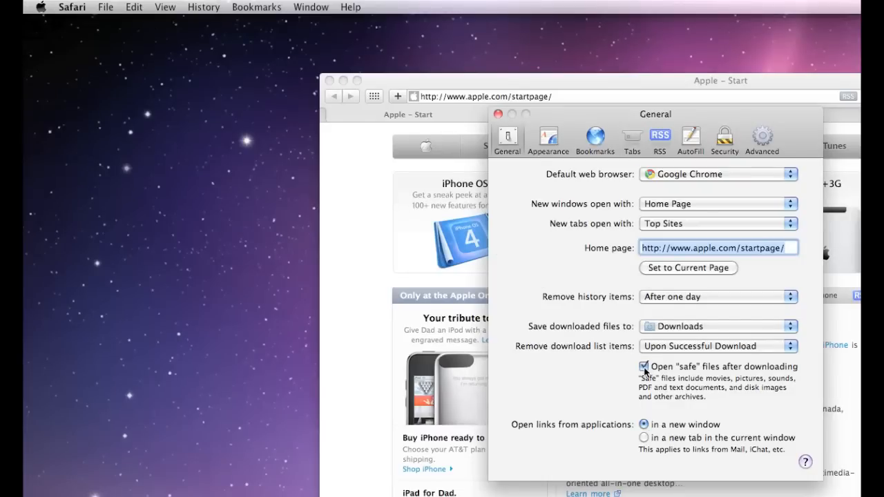
{"action": "left_click", "coordinate": [643, 367]}
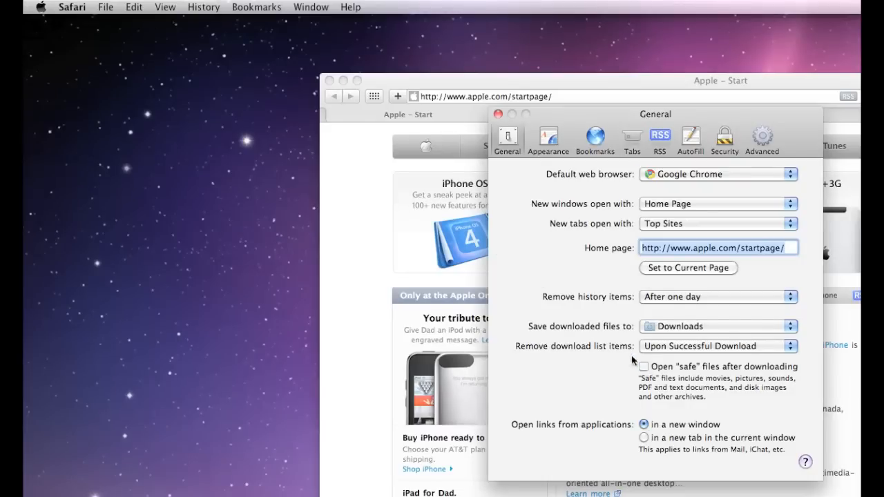
{"action": "left_click", "coordinate": [494, 113]}
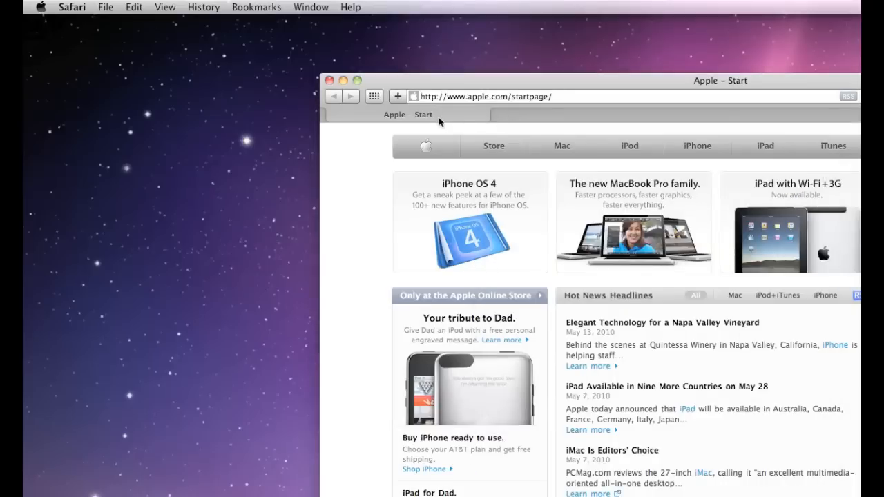
- Quit Safari and return to the desktop
{"action": "left_click", "coordinate": [77, 8]}
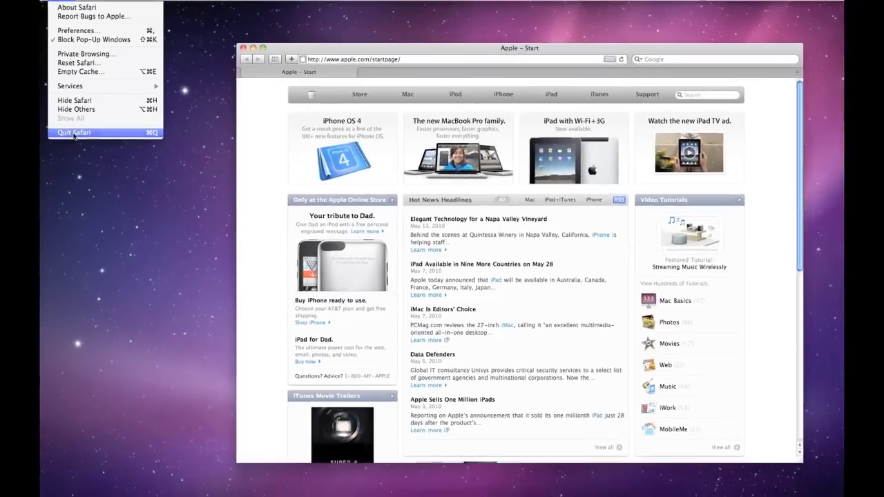
{"action": "left_click", "coordinate": [73, 133]}
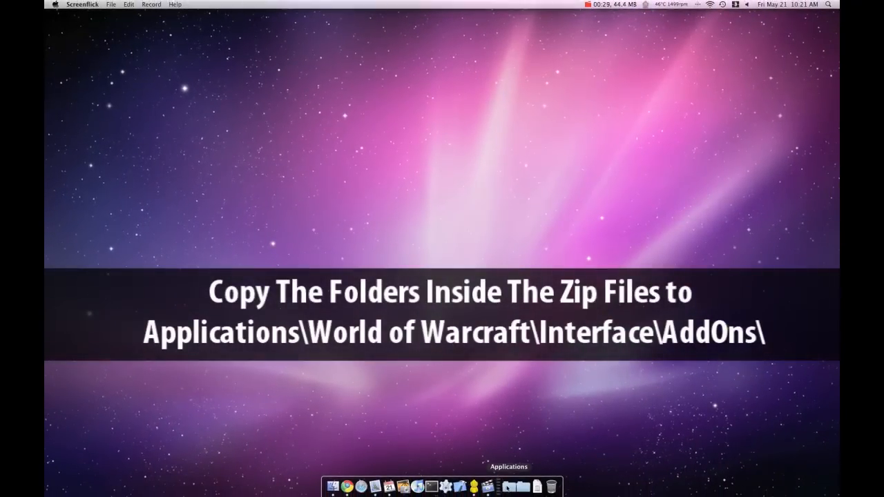
- Browse Applications into World of Warcraft's AddOns folder, then show Downloads with the installer zip
{"action": "left_click", "coordinate": [508, 486]}
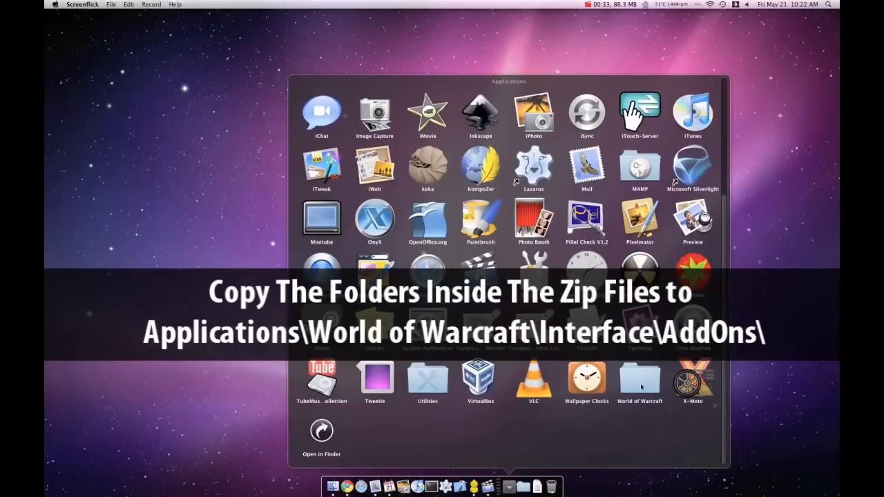
{"action": "double_click", "coordinate": [638, 378]}
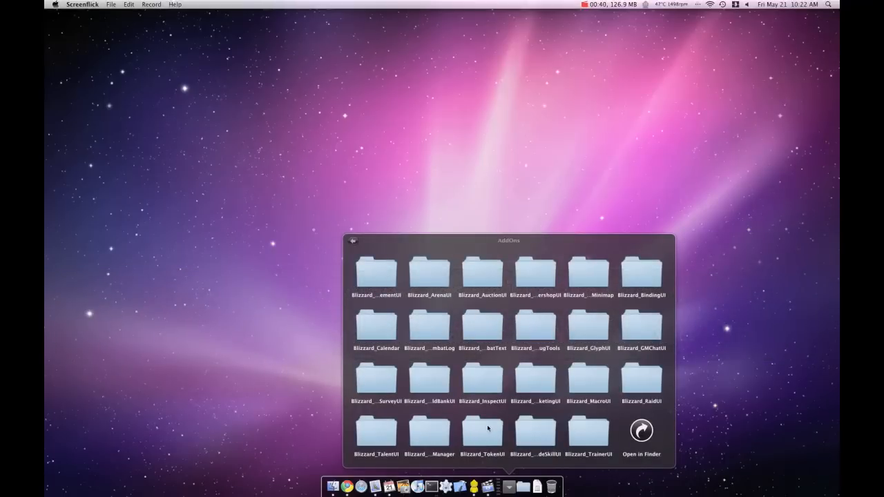
{"action": "mouse_move", "coordinate": [743, 373]}
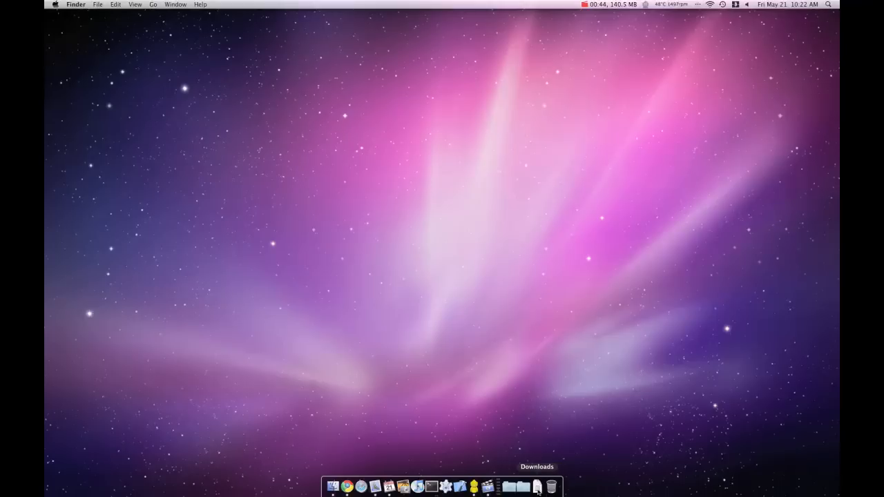
{"action": "left_click", "coordinate": [537, 485]}
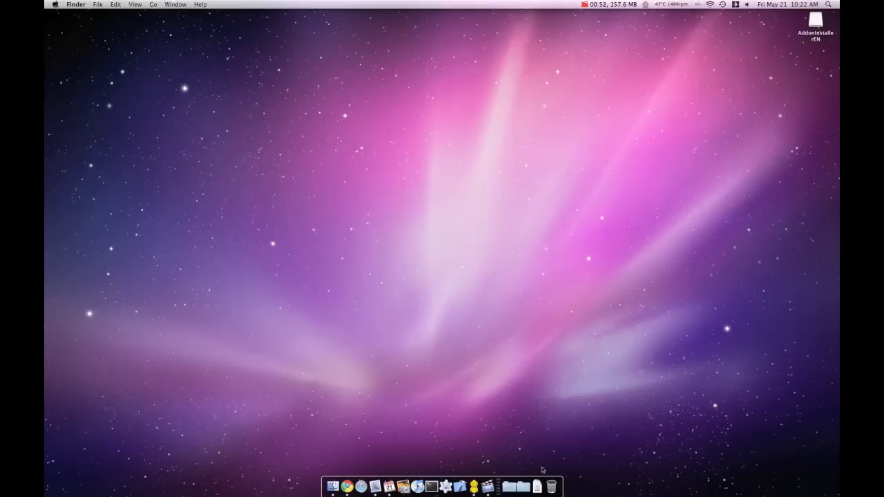
- Expand the installer zip on the desktop and launch AddonInstallerEN, reaching the security warning
{"action": "double_click", "coordinate": [815, 22]}
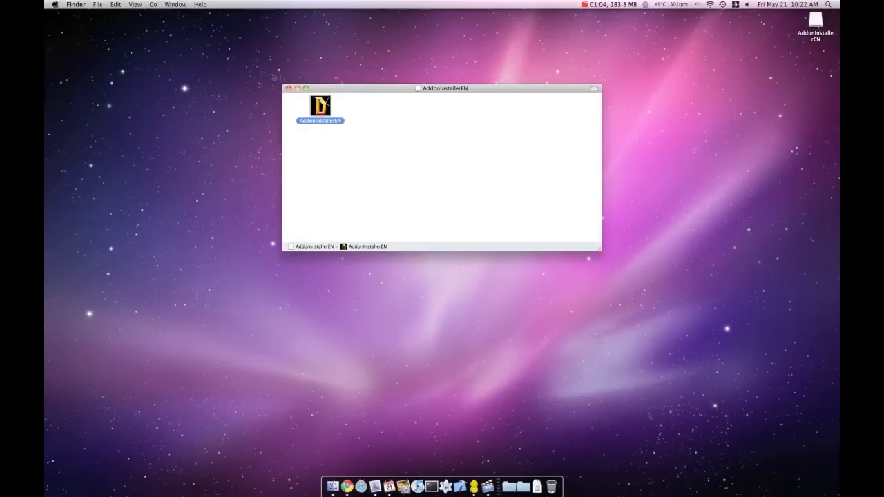
{"action": "left_click", "coordinate": [290, 88]}
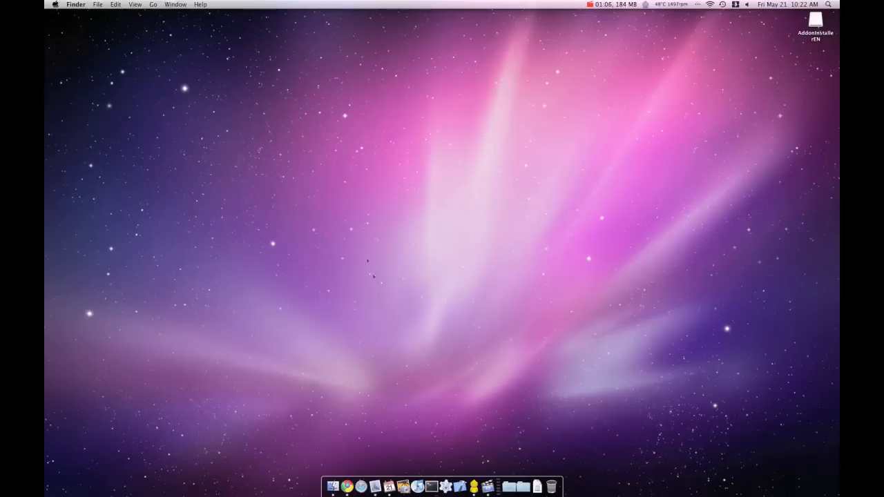
{"action": "mouse_move", "coordinate": [444, 412]}
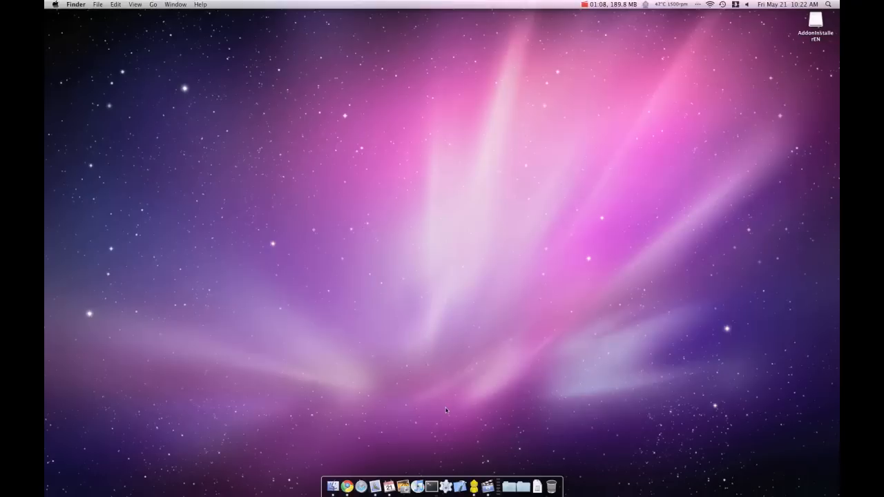
{"action": "left_click", "coordinate": [522, 486]}
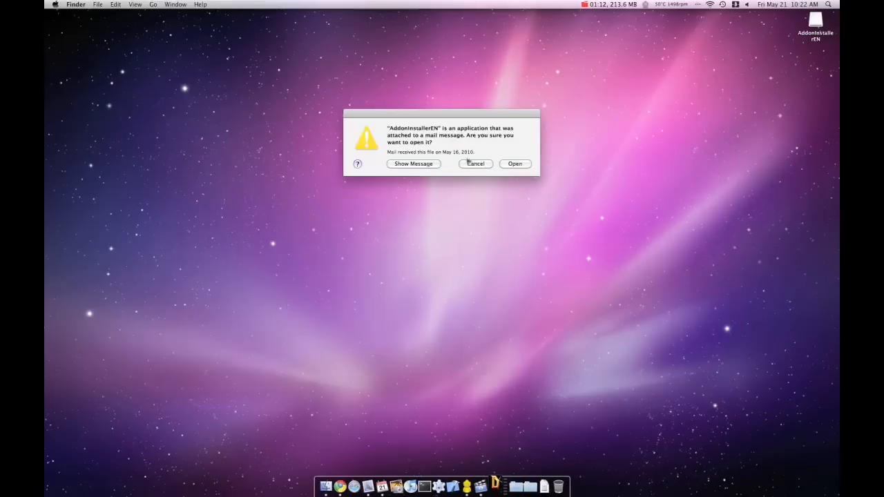
- Confirm opening the mailed application and queue TomTom-237.zip and Talented-v2.4.5b-release.zip via Choose Addons
{"action": "left_click", "coordinate": [514, 163]}
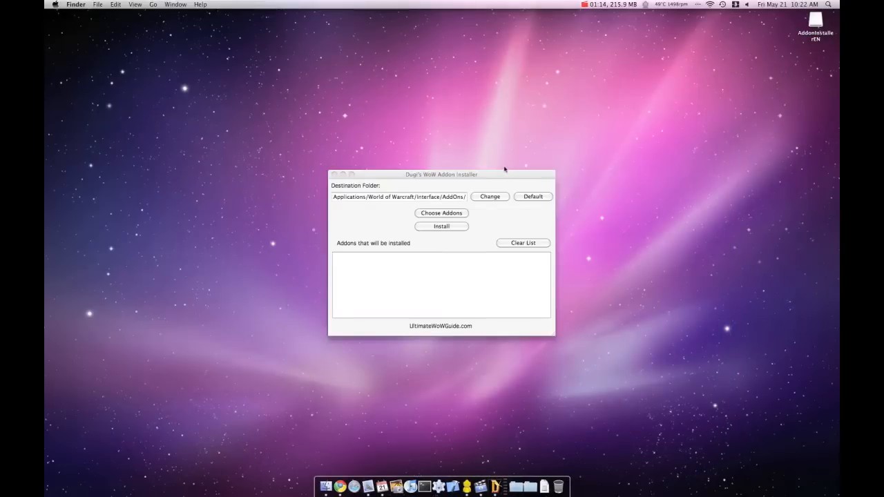
{"action": "left_click", "coordinate": [442, 174]}
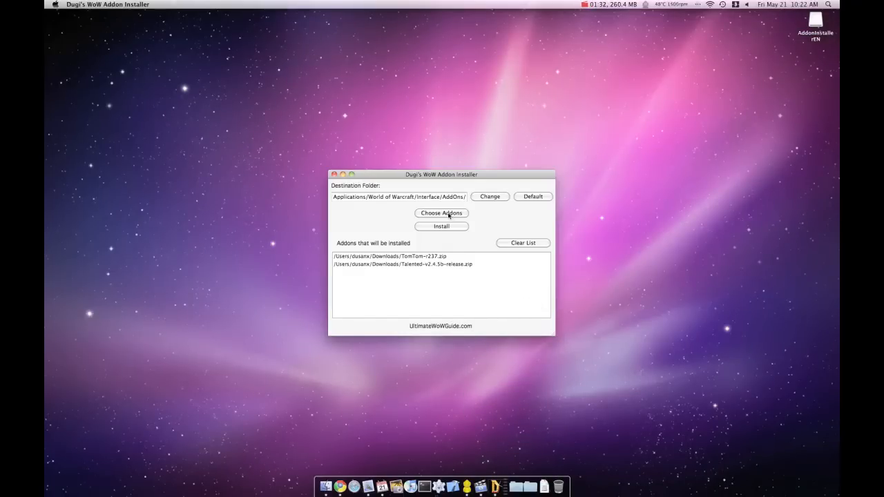
- Add the DugisGuide zip files from Downloads so the install list holds seven archives
{"action": "left_click", "coordinate": [440, 213]}
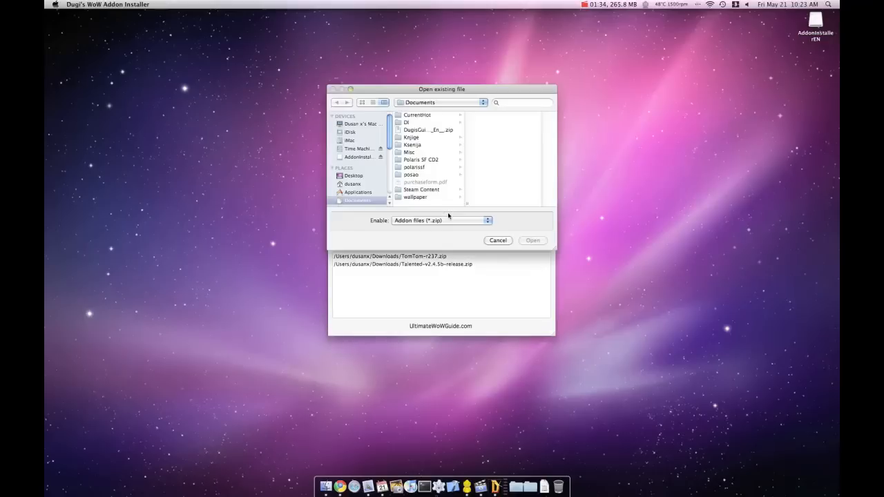
{"action": "left_click", "coordinate": [352, 183]}
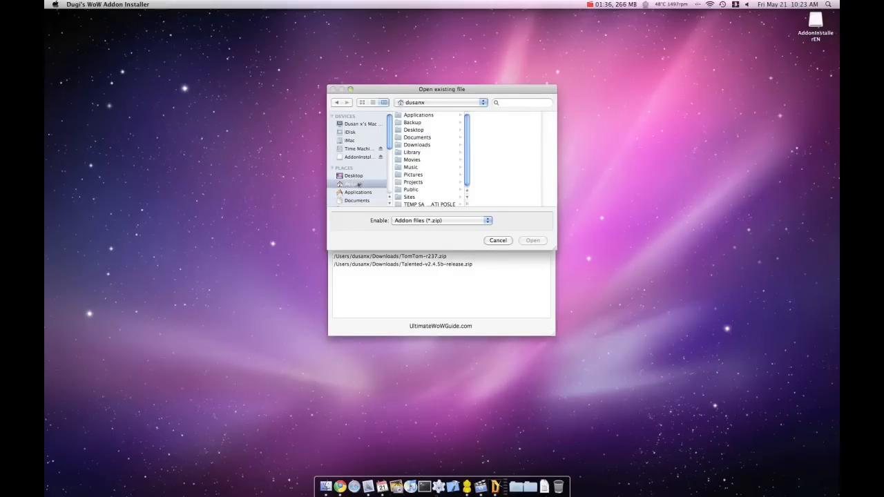
{"action": "left_click", "coordinate": [417, 145]}
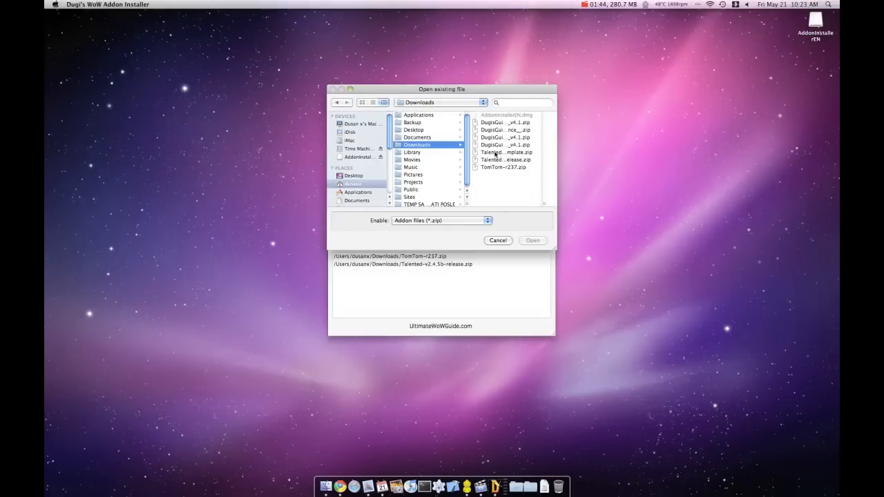
{"action": "left_click", "coordinate": [504, 152]}
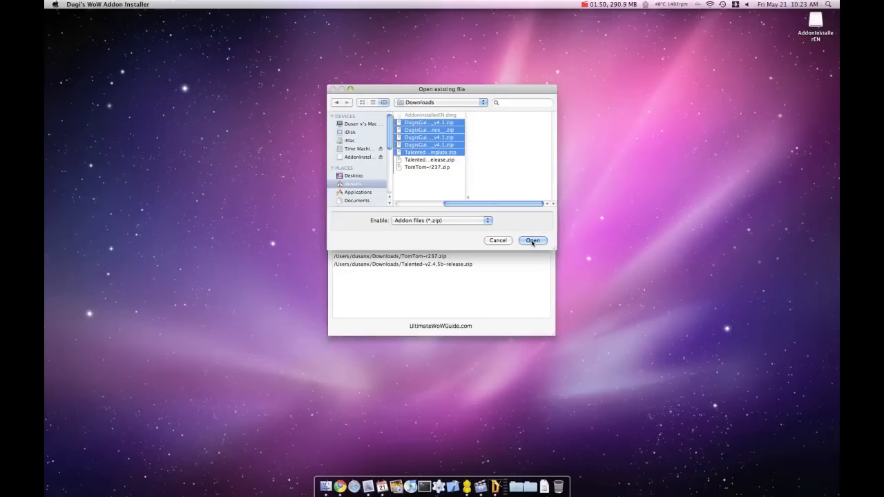
{"action": "left_click", "coordinate": [533, 240]}
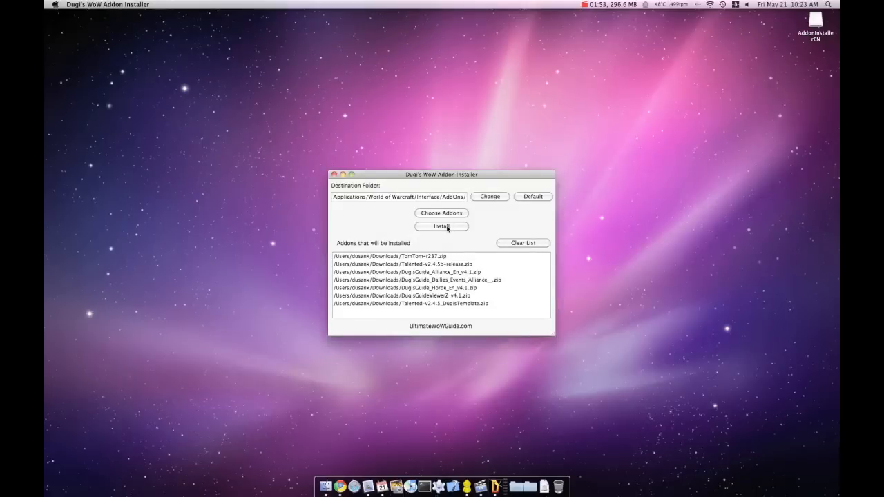
- Install all seven queued archives, acknowledge the Installed addons message and close the installer
{"action": "left_click", "coordinate": [441, 226]}
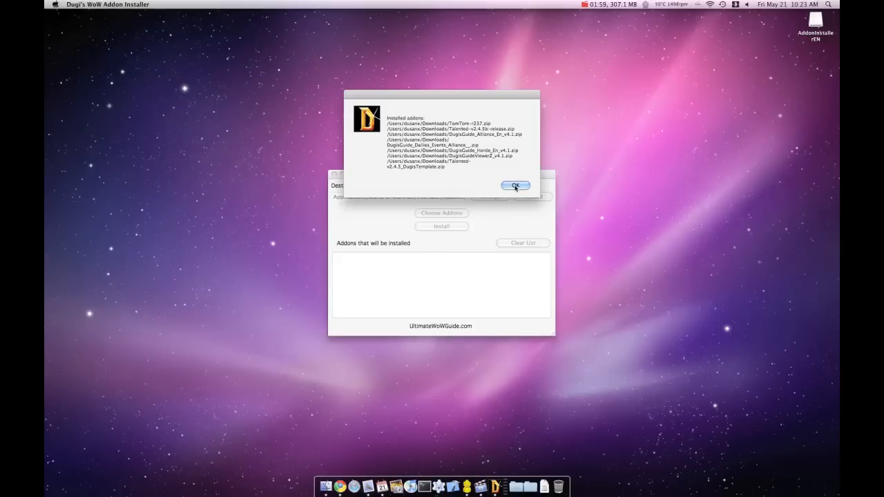
{"action": "left_click", "coordinate": [515, 185]}
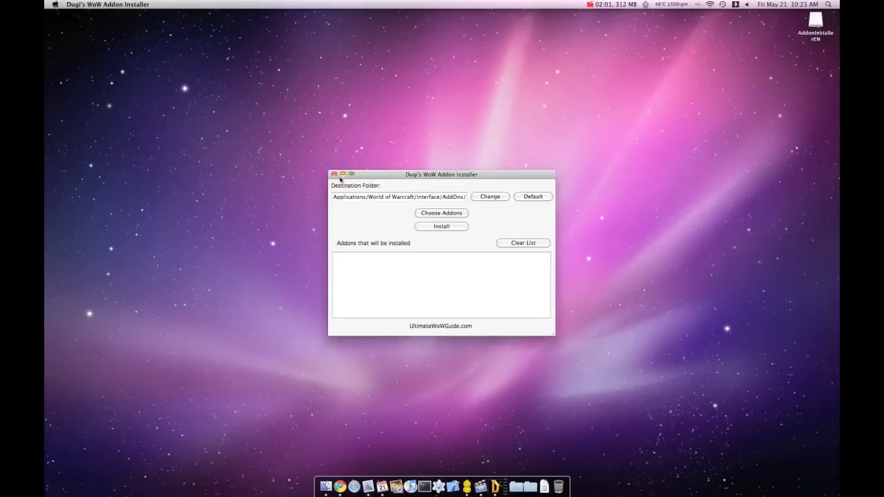
{"action": "left_click", "coordinate": [335, 174]}
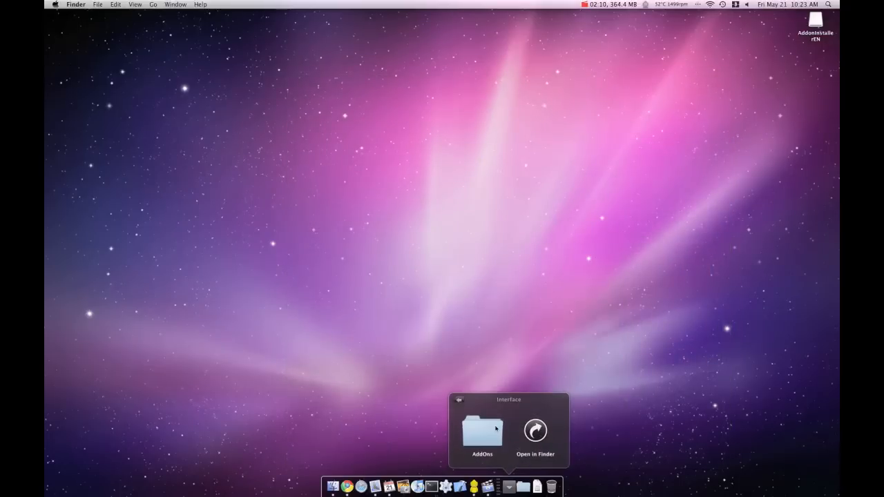
- Open the AddOns folder from the Interface stack before launching World of Warcraft
{"action": "left_click", "coordinate": [480, 427]}
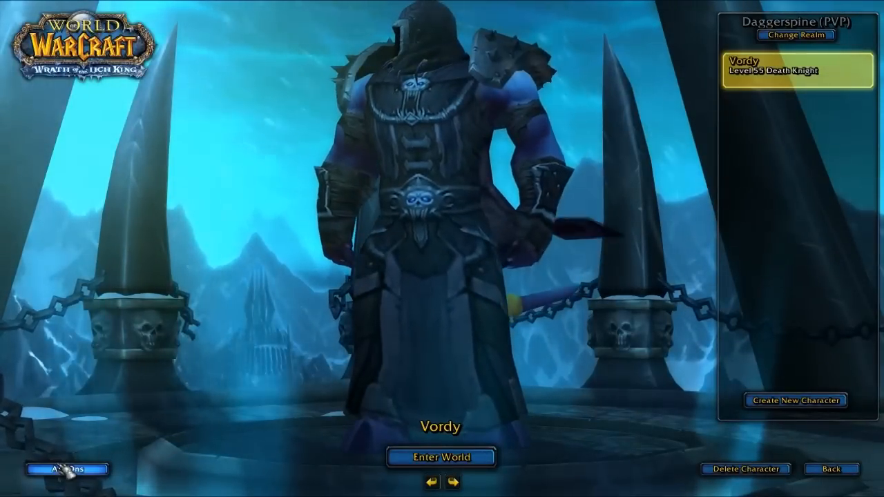
- Confirm Dugi's Guide Viewer, Talented and TomTom are ticked in AddOns, then Enter World
{"action": "left_click", "coordinate": [64, 469]}
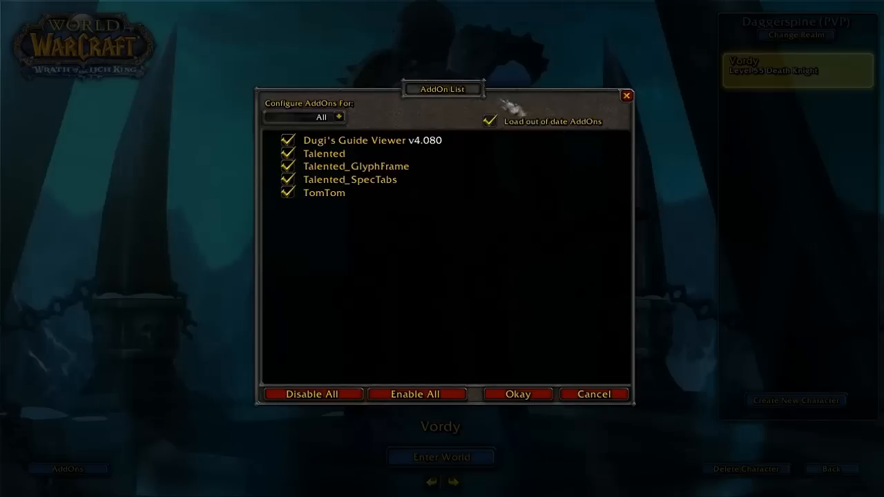
{"action": "mouse_move", "coordinate": [354, 141]}
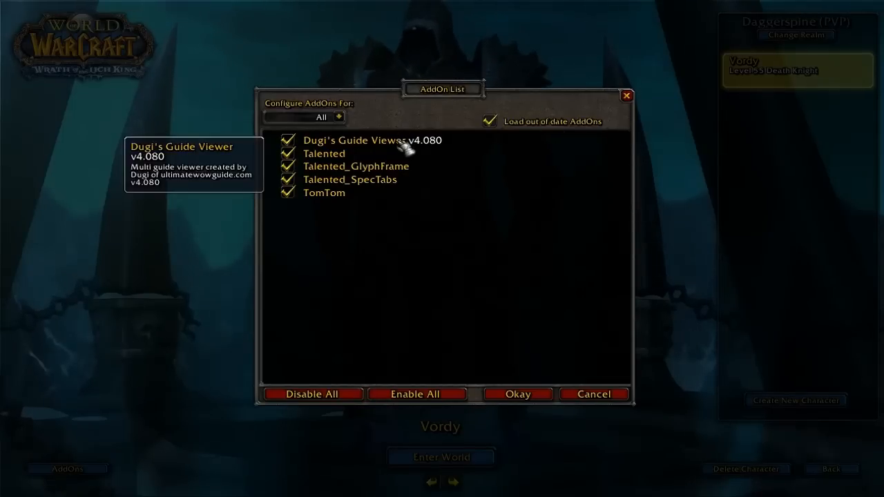
{"action": "mouse_move", "coordinate": [351, 179]}
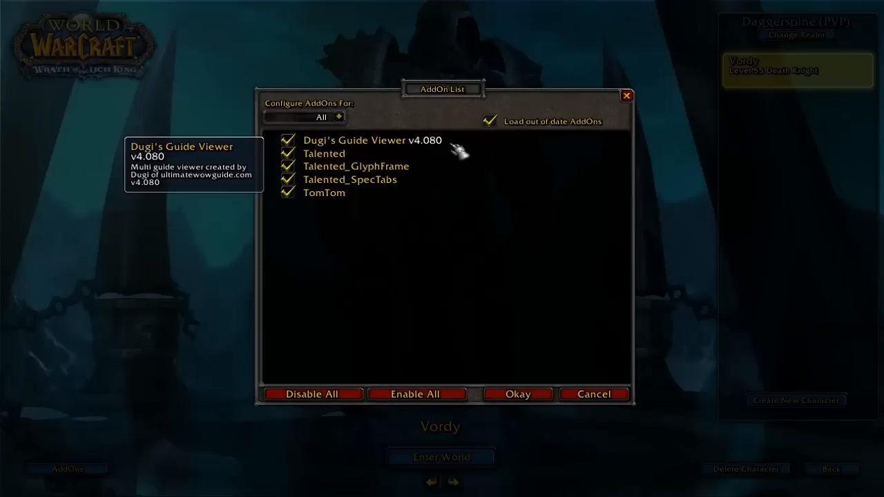
{"action": "mouse_move", "coordinate": [517, 145]}
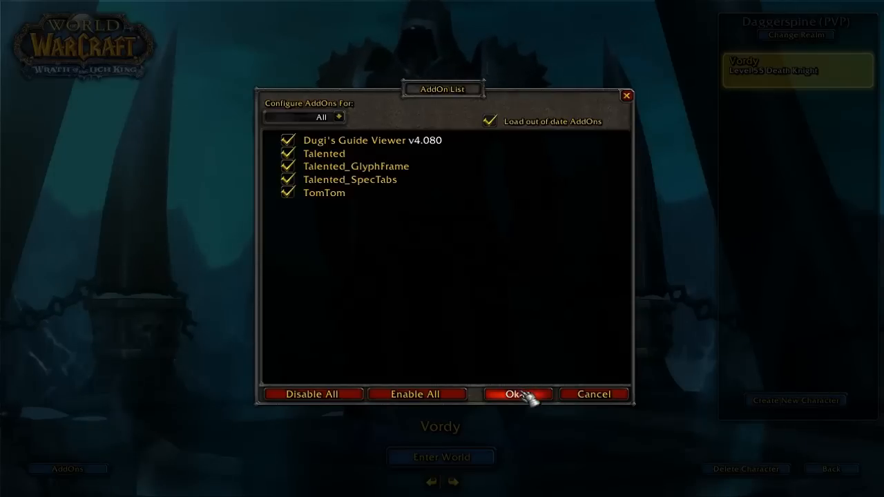
{"action": "left_click", "coordinate": [518, 393]}
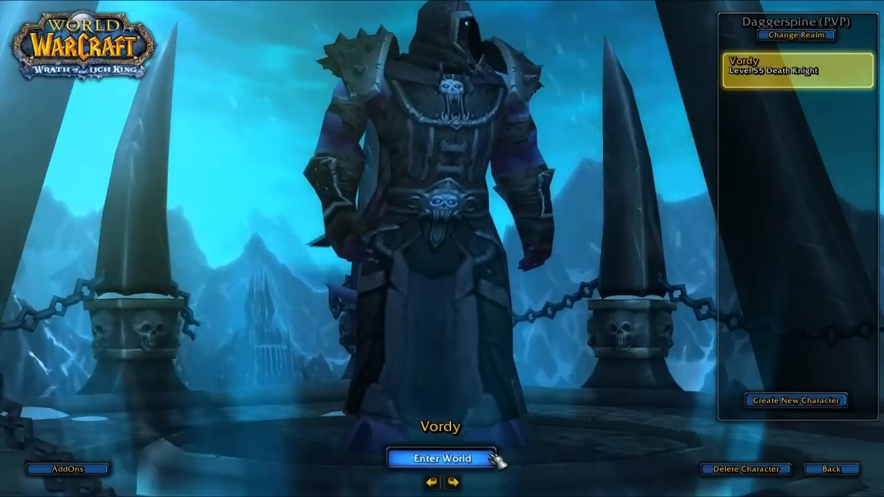
{"action": "left_click", "coordinate": [438, 458]}
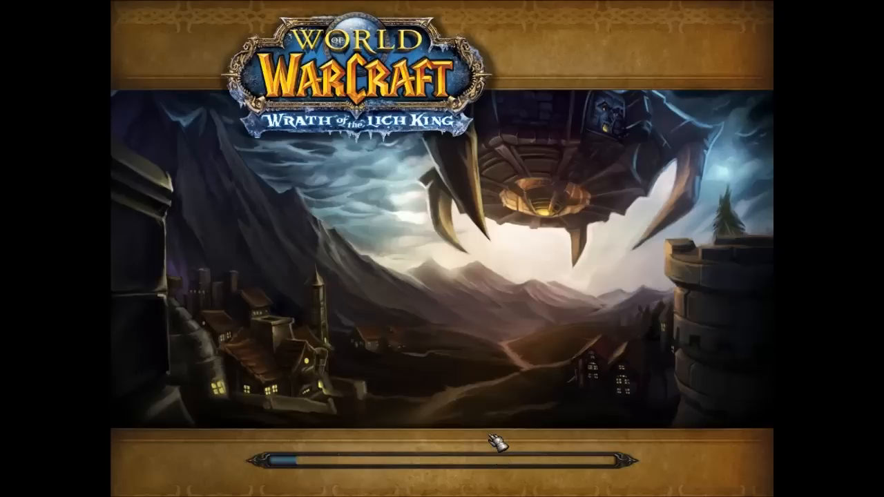